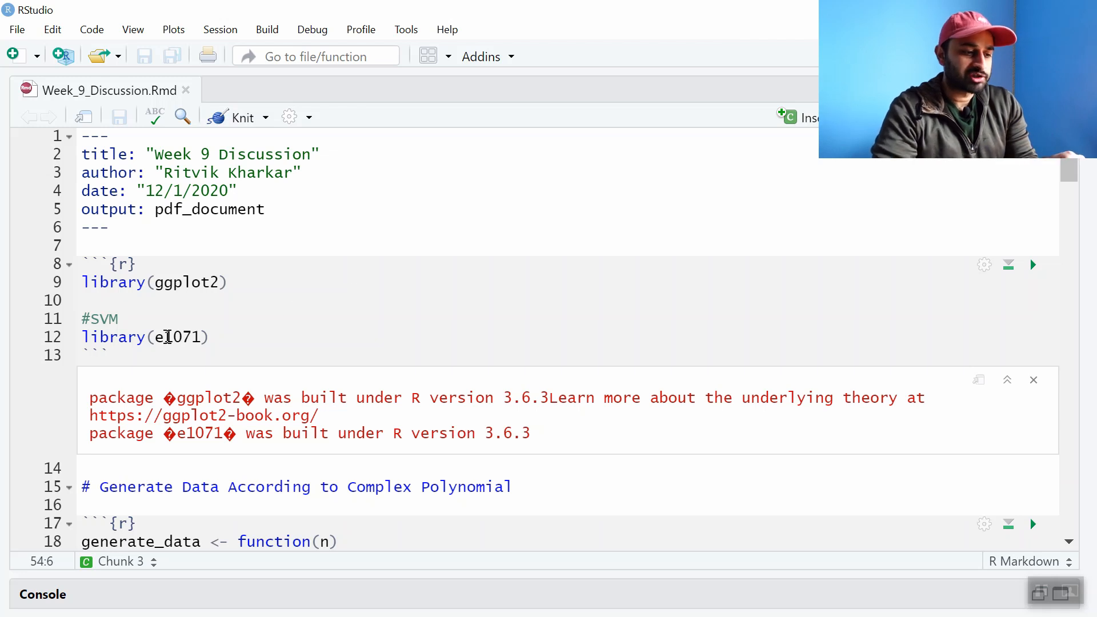
- Scroll down through the kernel comparison chunk and its output
click(234, 337)
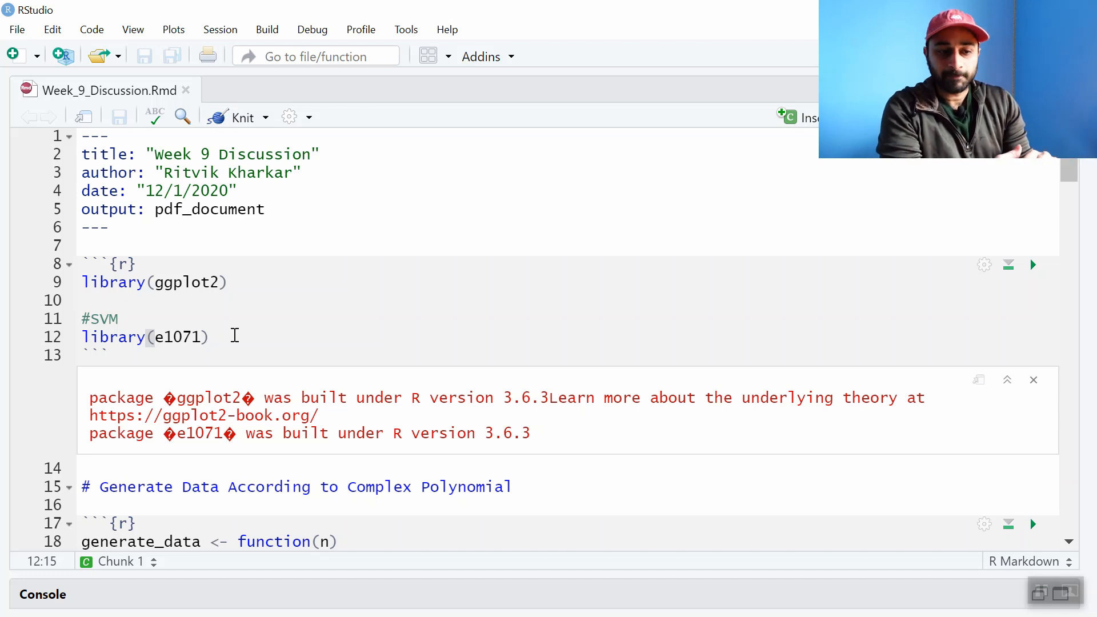
scroll(down, 3)
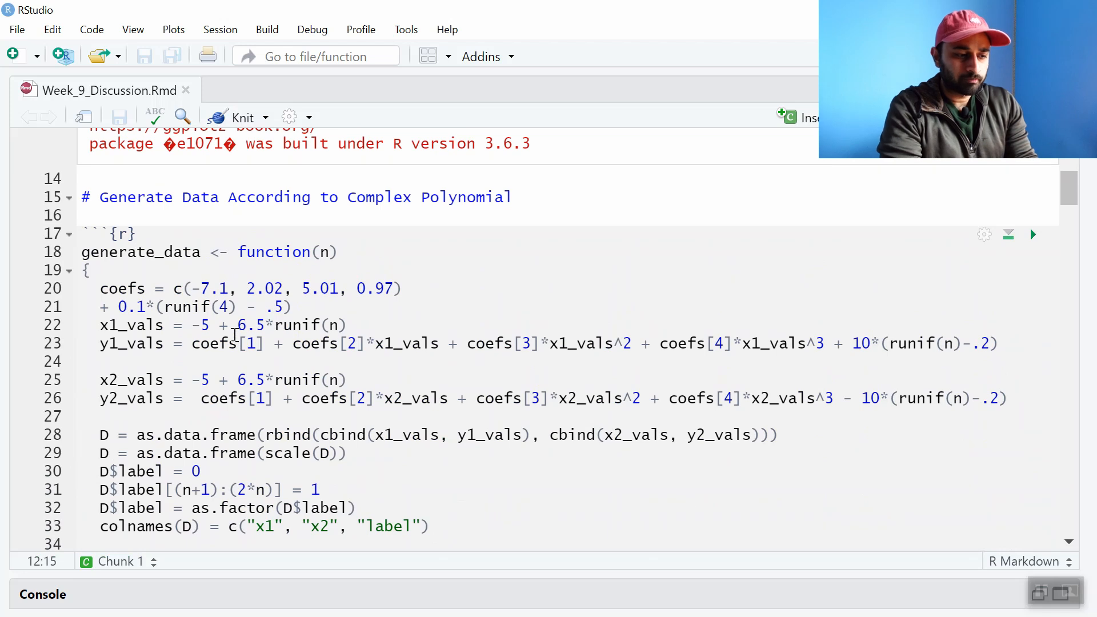
scroll(down, 3)
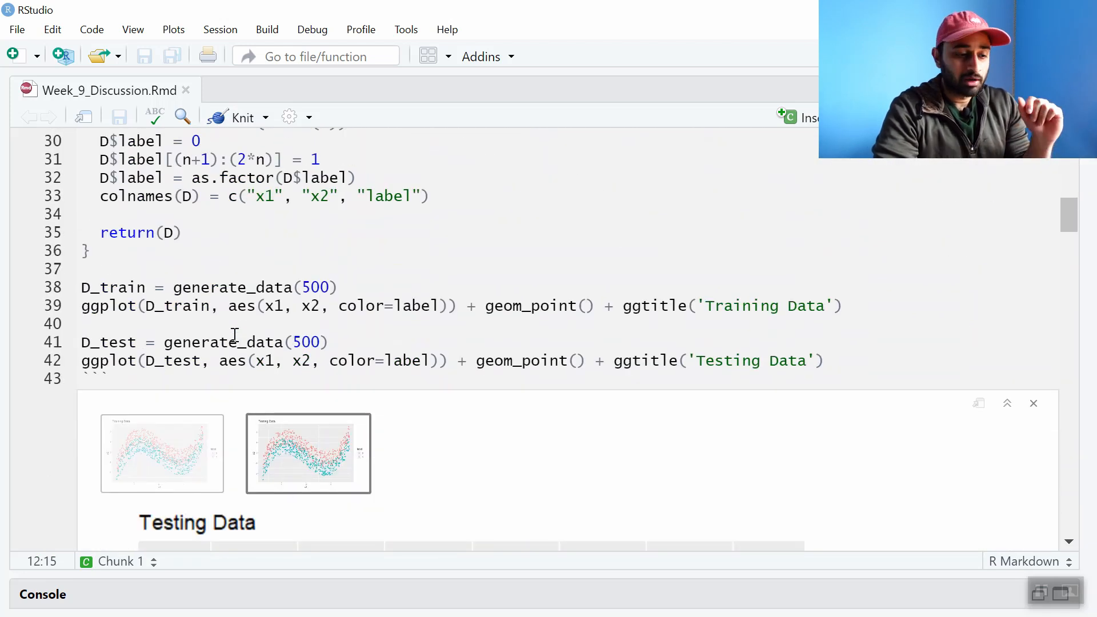
scroll(down, 3)
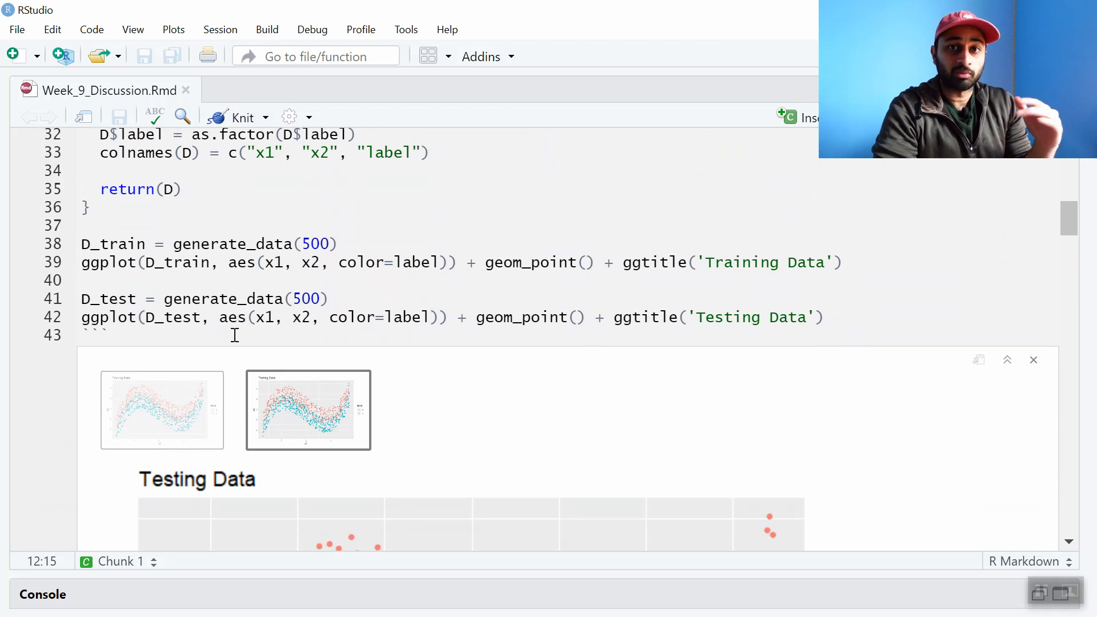
click(162, 410)
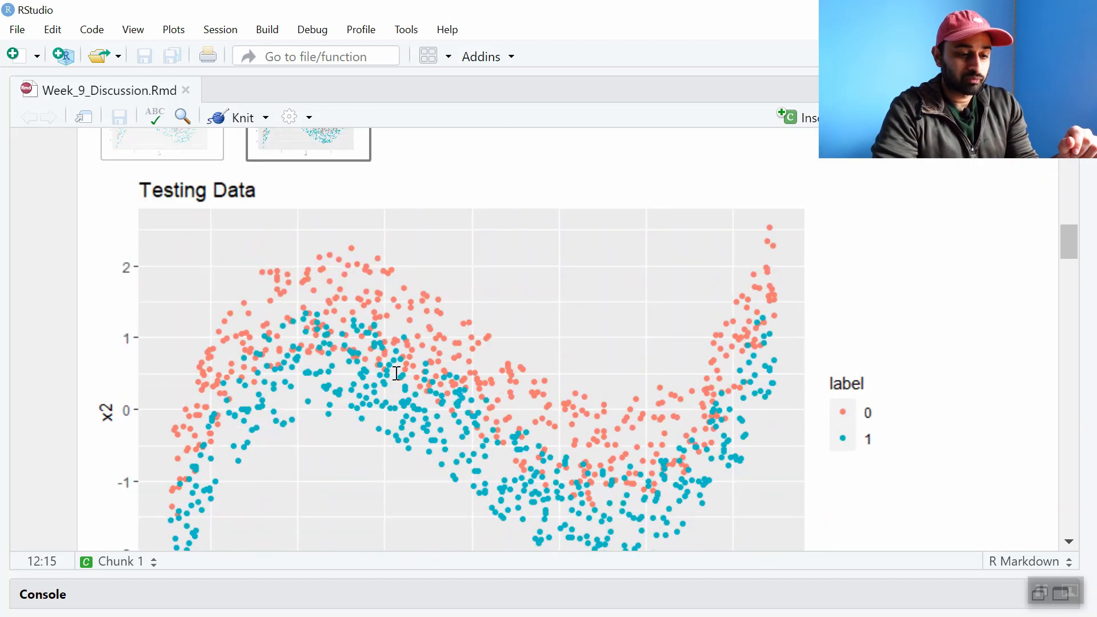
scroll(down, 3)
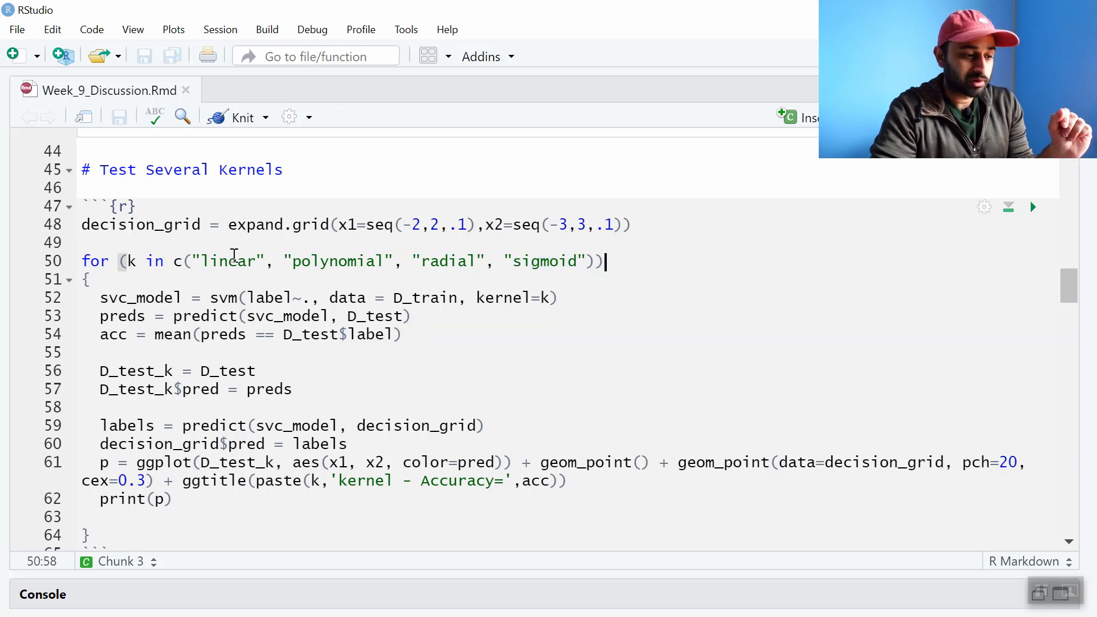
- Highlight 'linear' and D_test in the loop code, then view the polynomial kernel plot
double_click(228, 261)
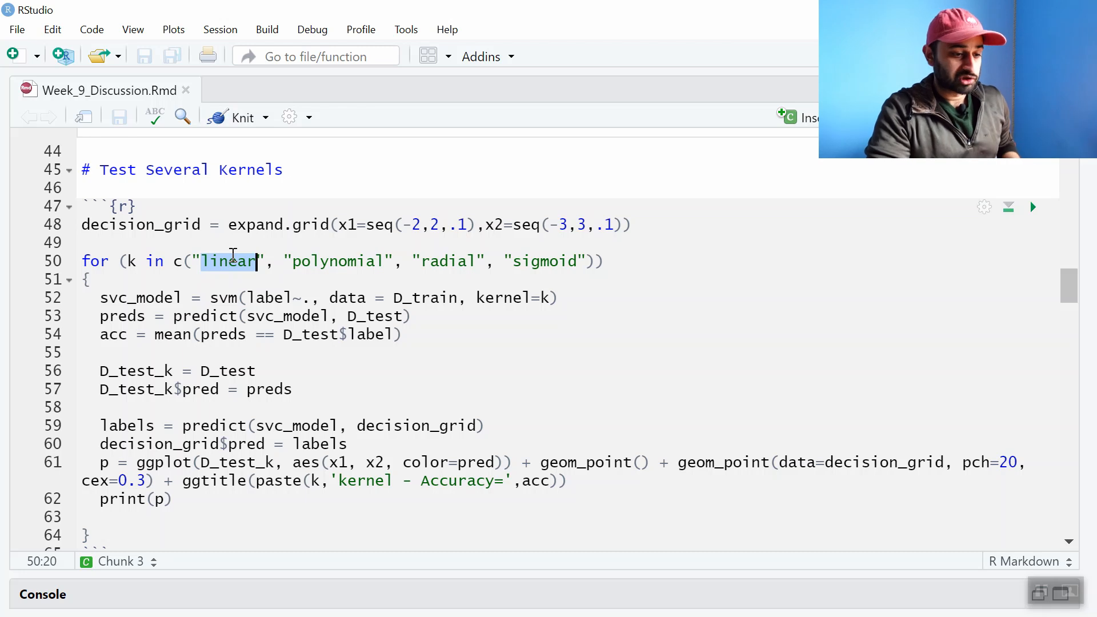
click(1033, 207)
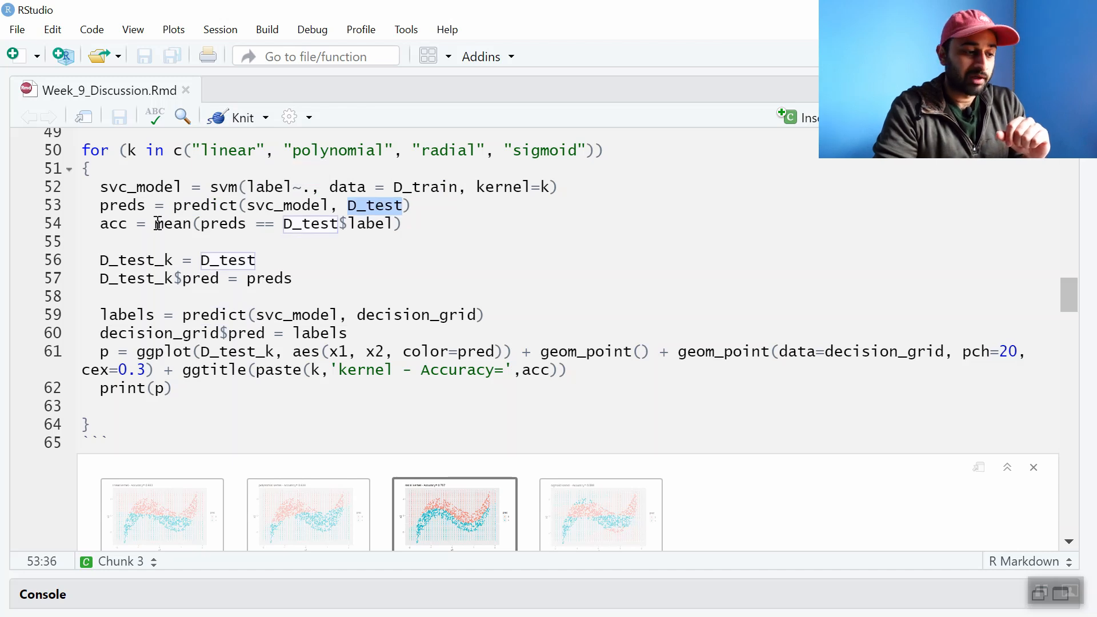
double_click(112, 223)
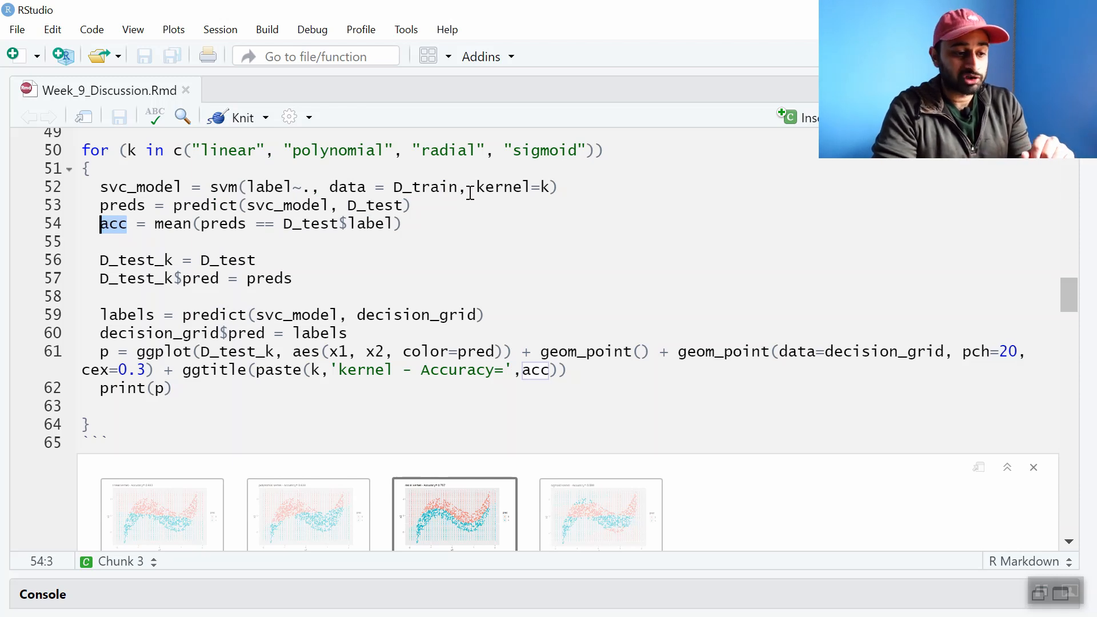
click(549, 187)
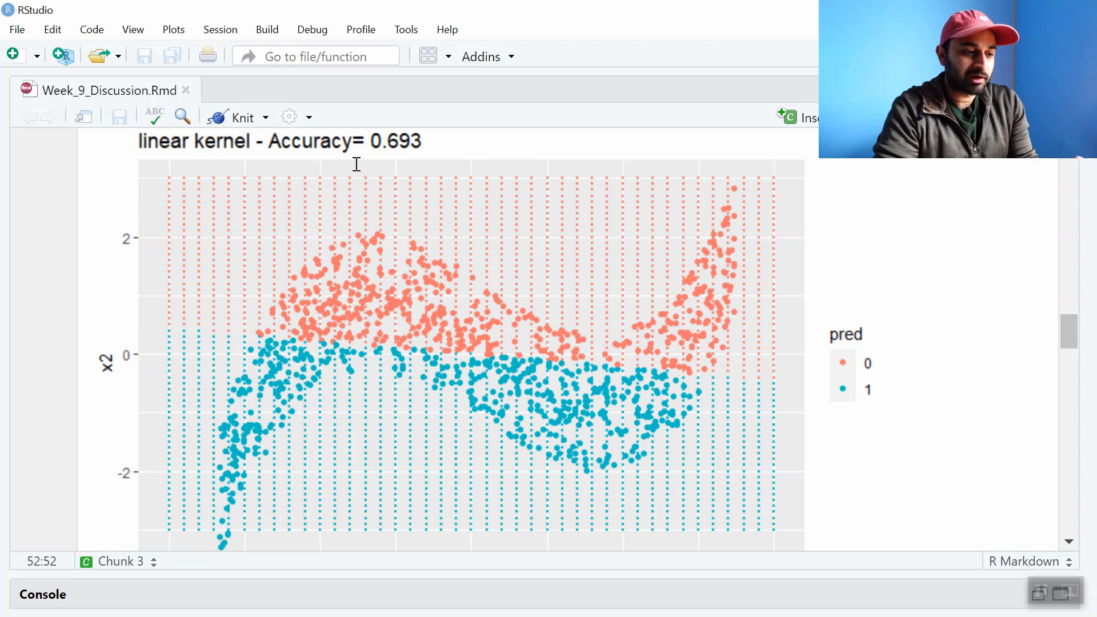
mouse_move(359, 165)
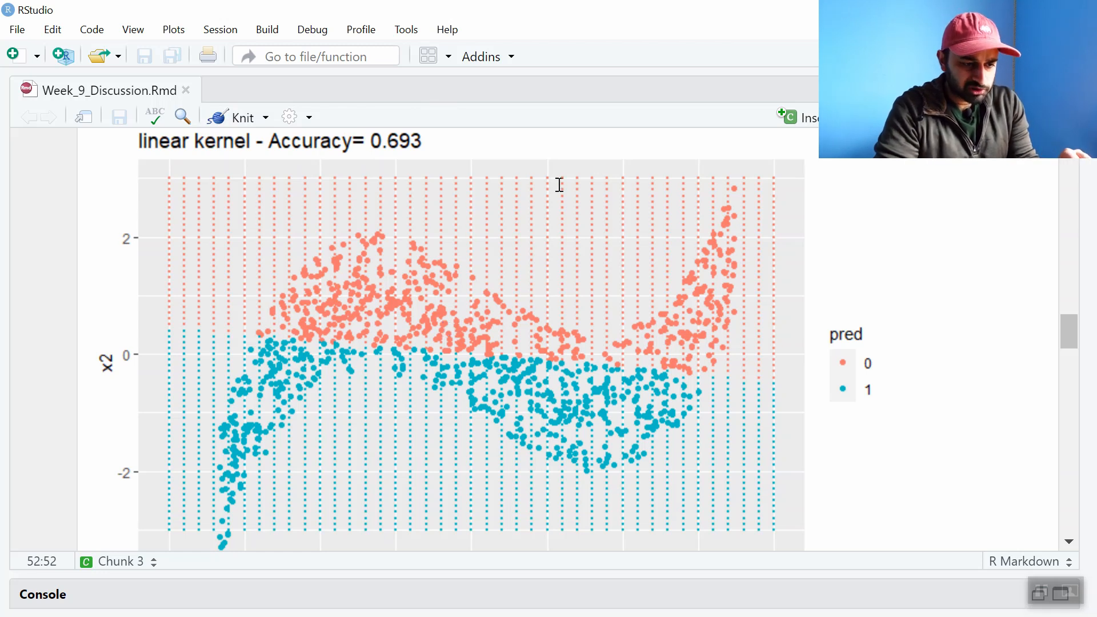
mouse_move(331, 441)
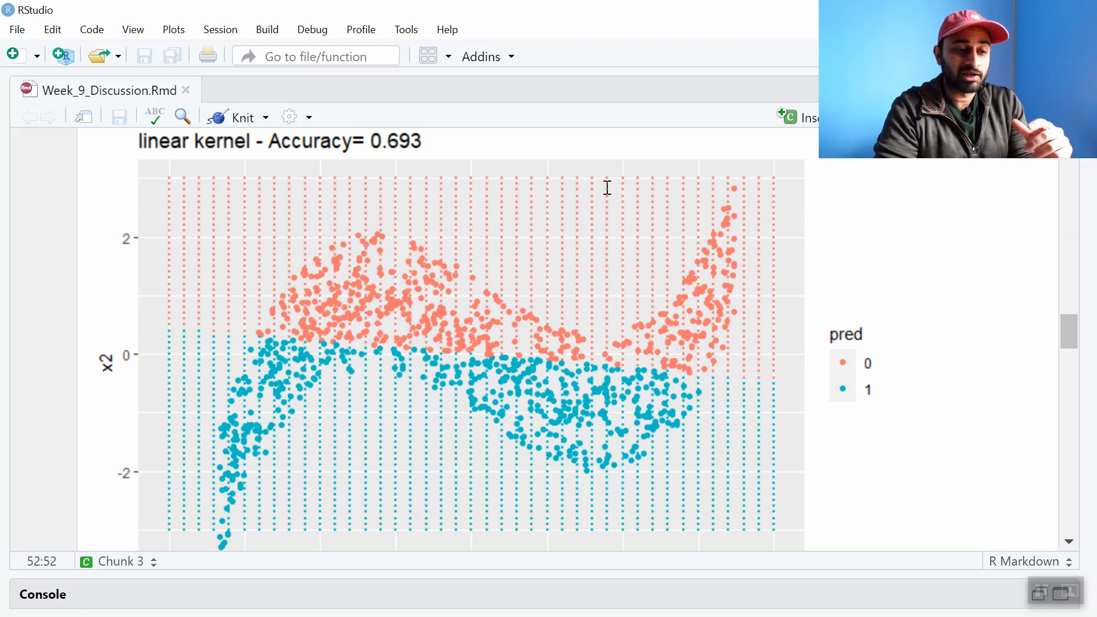
mouse_move(343, 526)
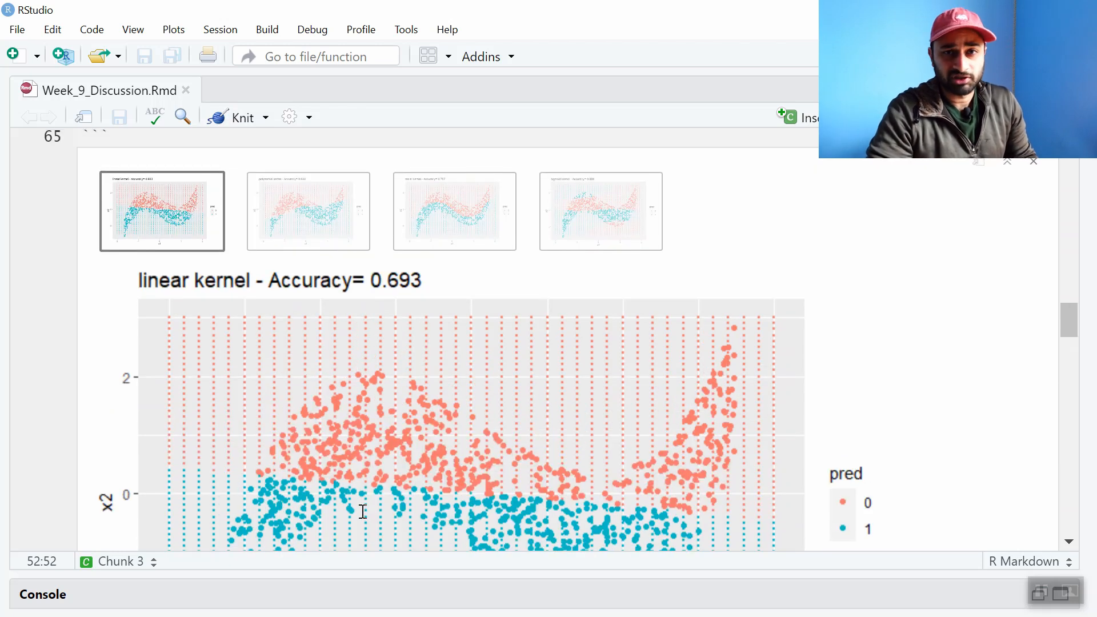
click(308, 212)
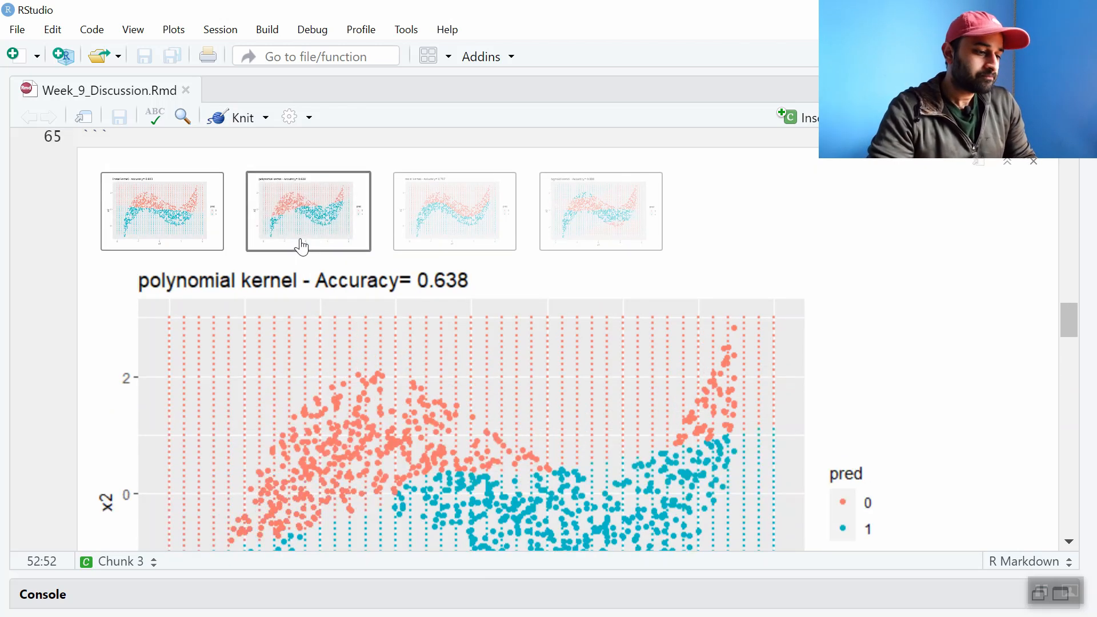
scroll(down, 3)
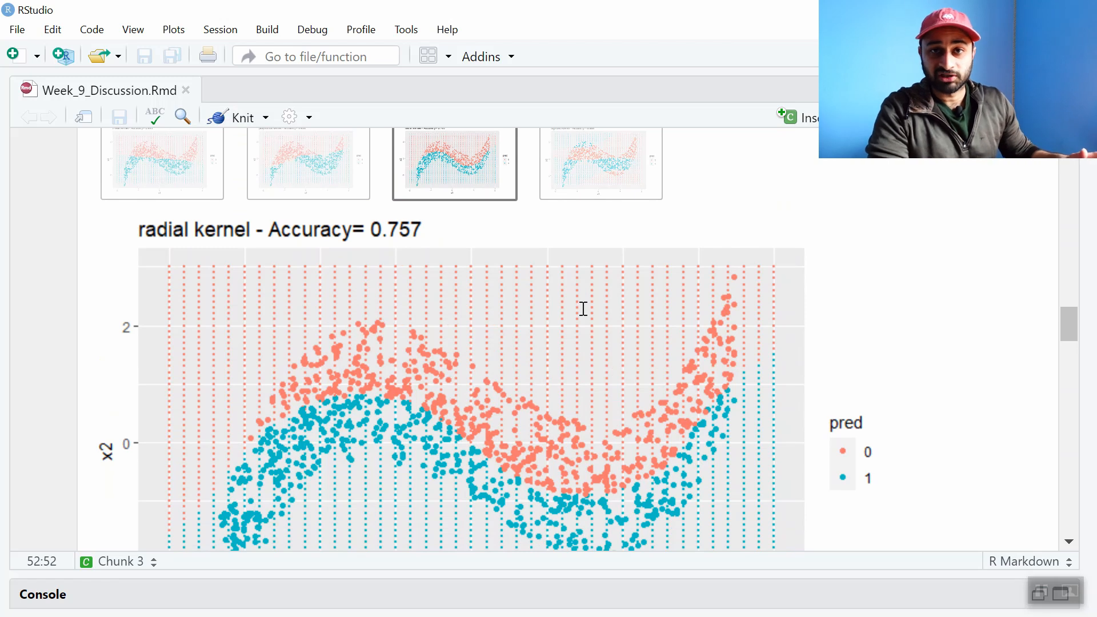
- Display the sigmoid kernel's decision-boundary plot, accuracy 0.588, the lowest kernel
scroll(down, 3)
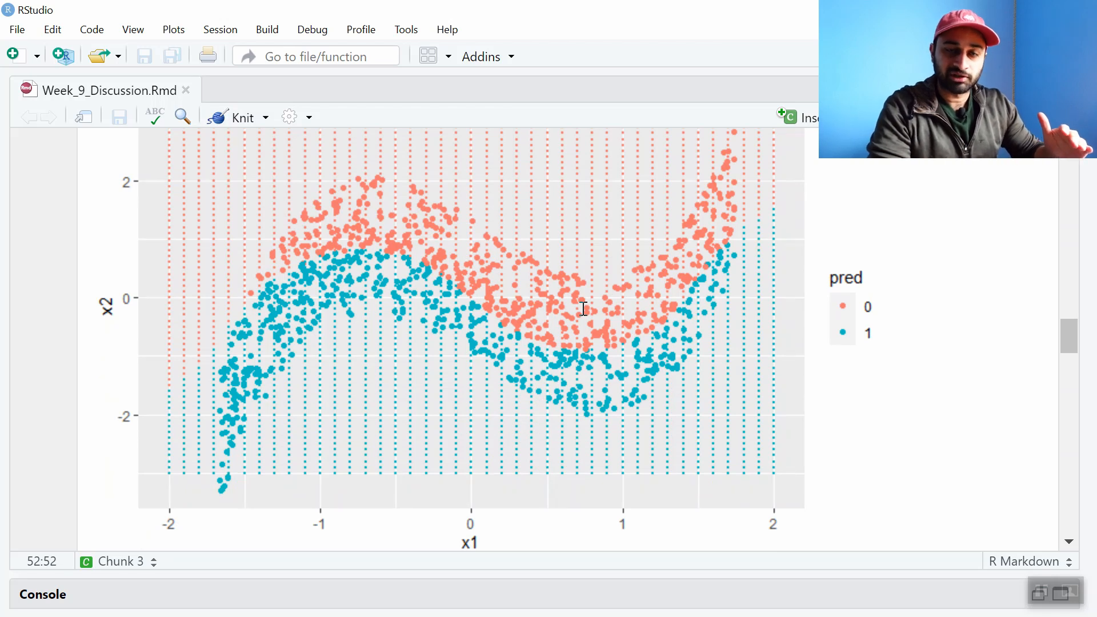
click(600, 292)
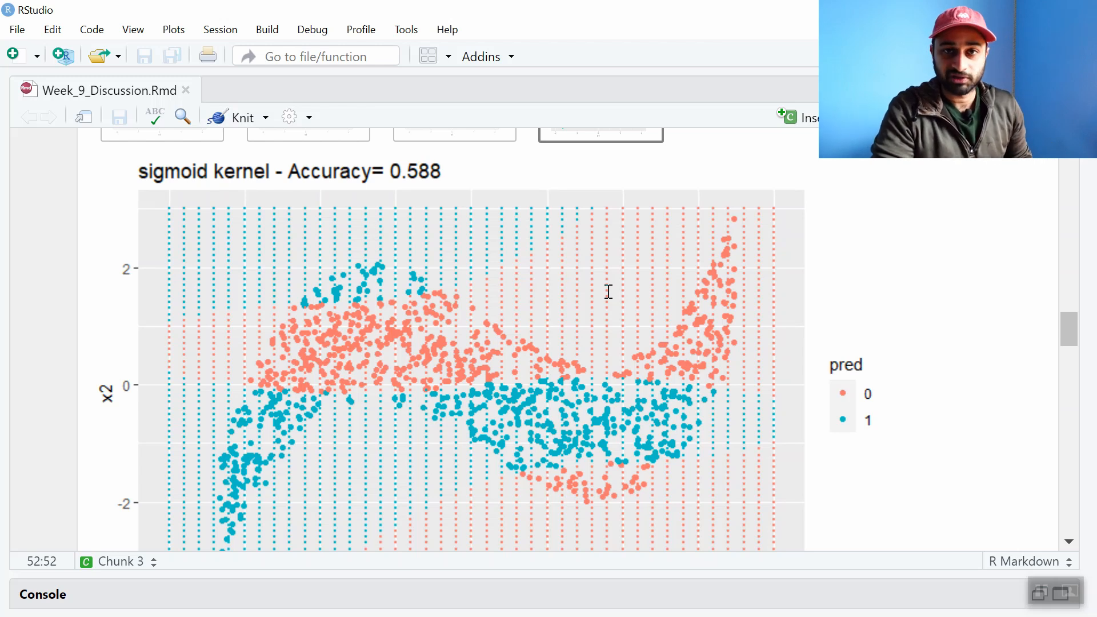
scroll(down, 3)
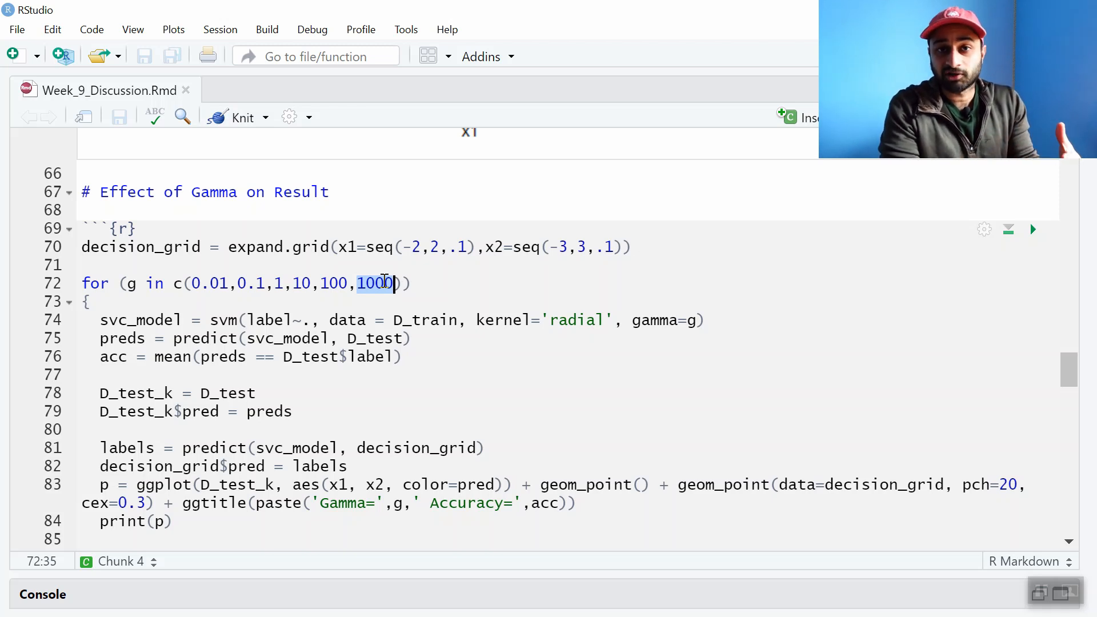
- Run the gamma-loop chunk, producing six plots starting with Gamma 0.01 at 0.693
click(1033, 228)
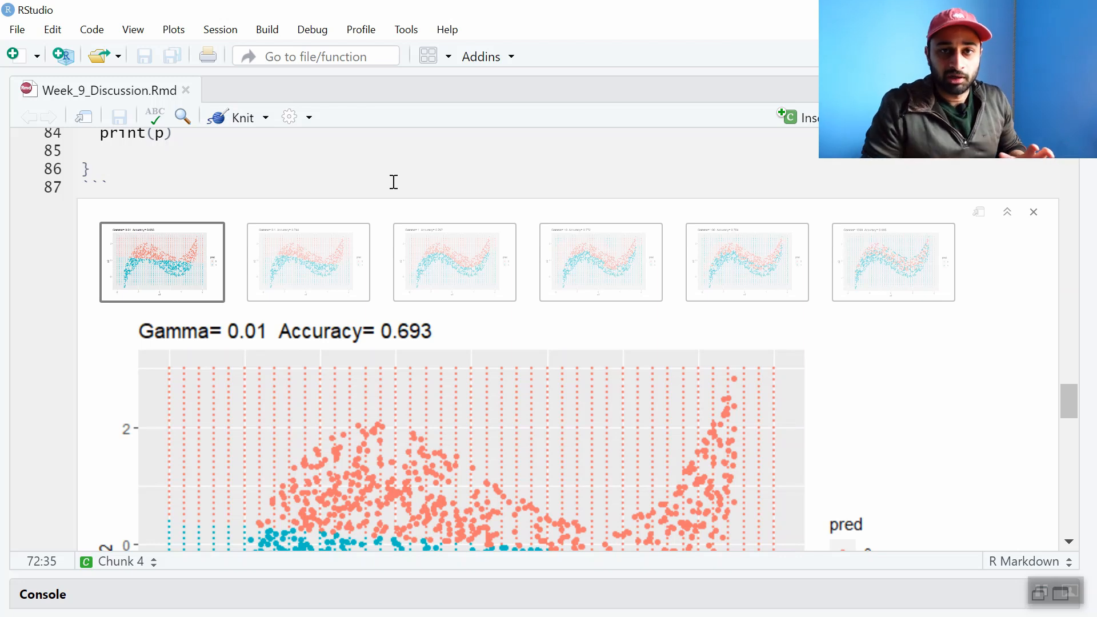
- Step through the Gamma 0.1, Gamma 1 (0.767) and Gamma 10 (0.772) plots
click(308, 263)
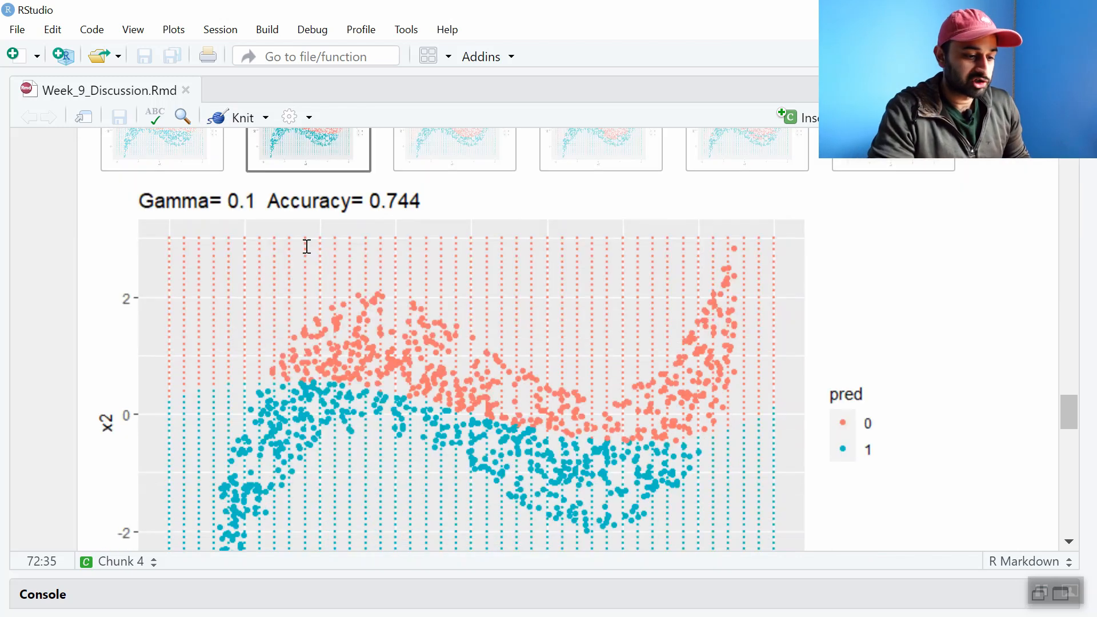
scroll(down, 3)
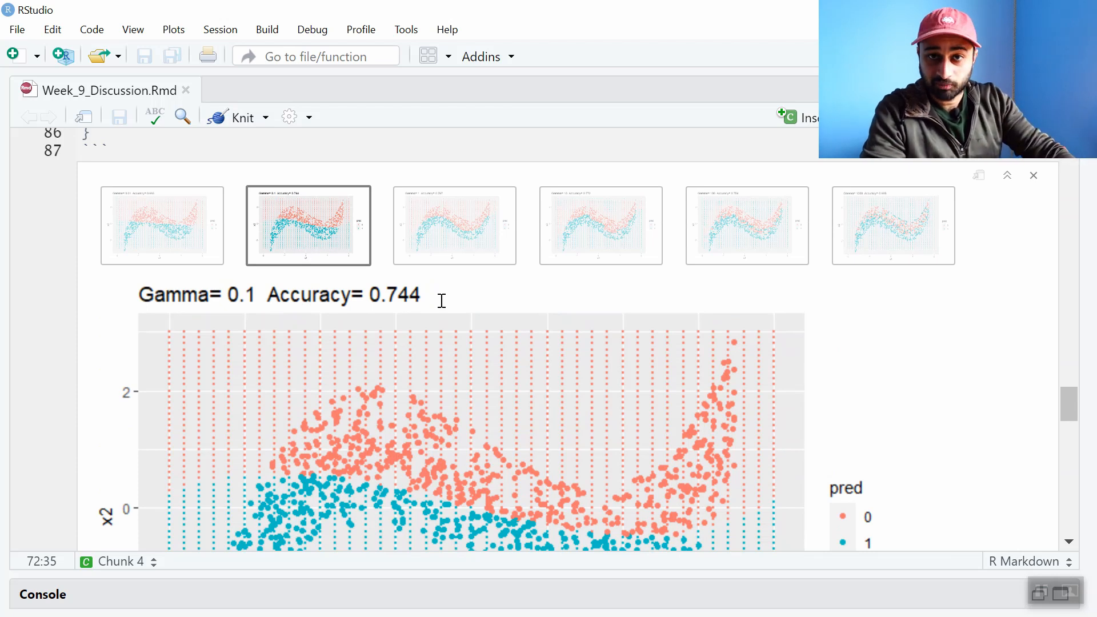
click(453, 226)
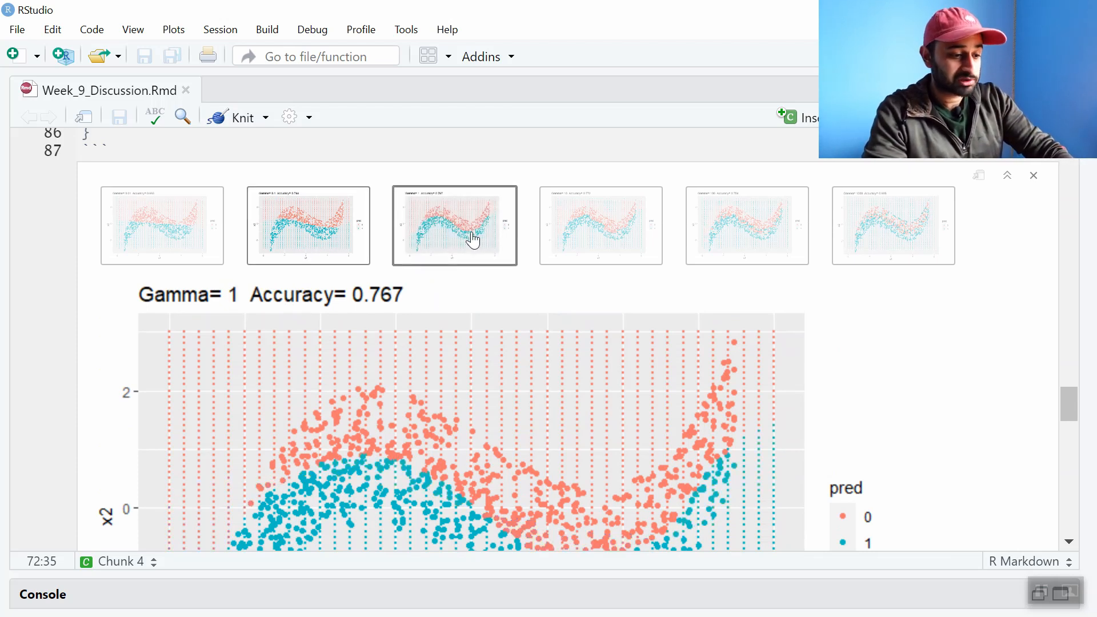
scroll(down, 3)
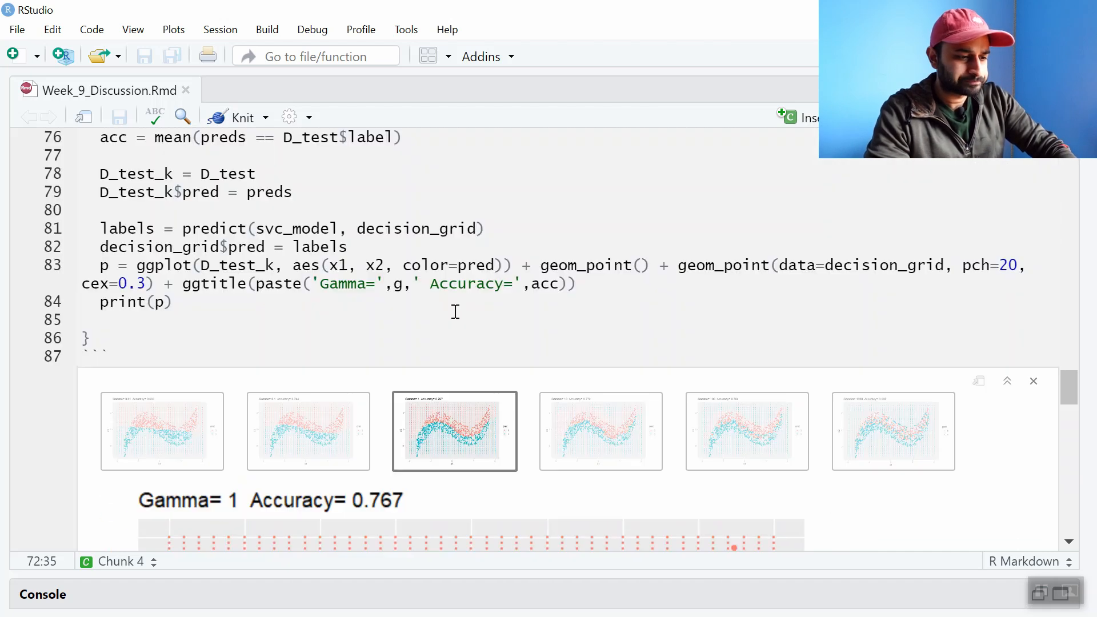
click(599, 430)
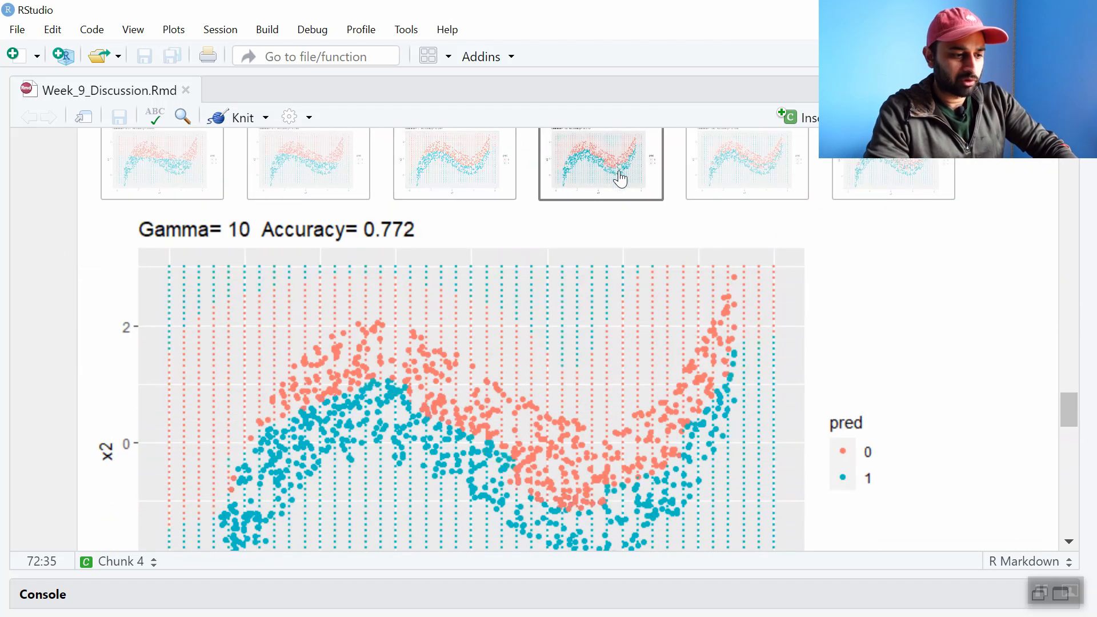
- Display the Gamma 100 plot with its 0.754 accuracy
click(454, 163)
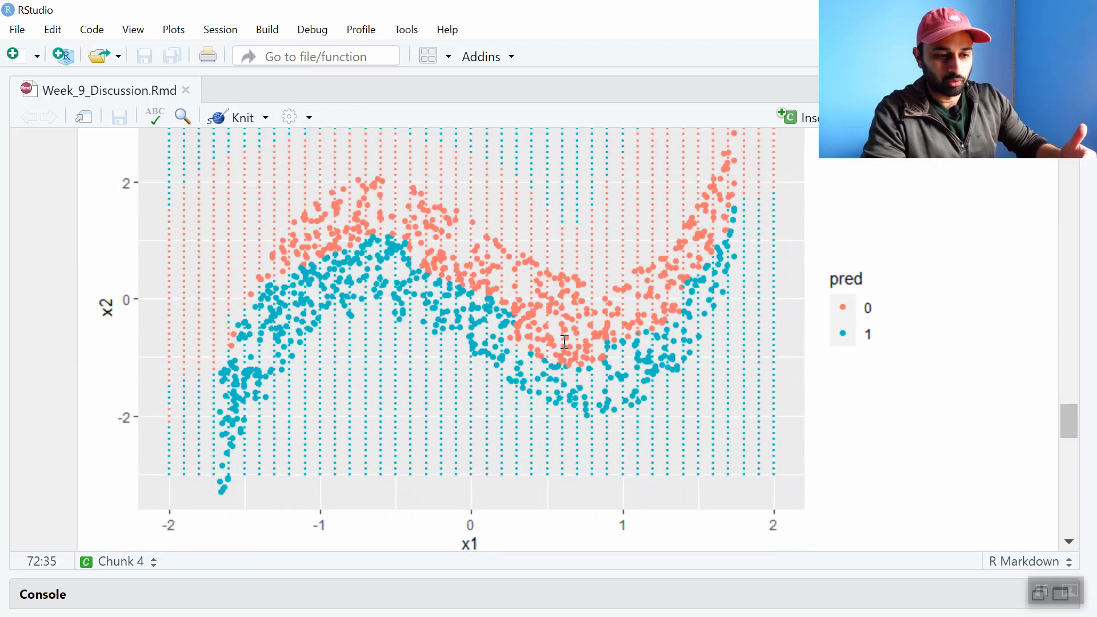
scroll(down, 3)
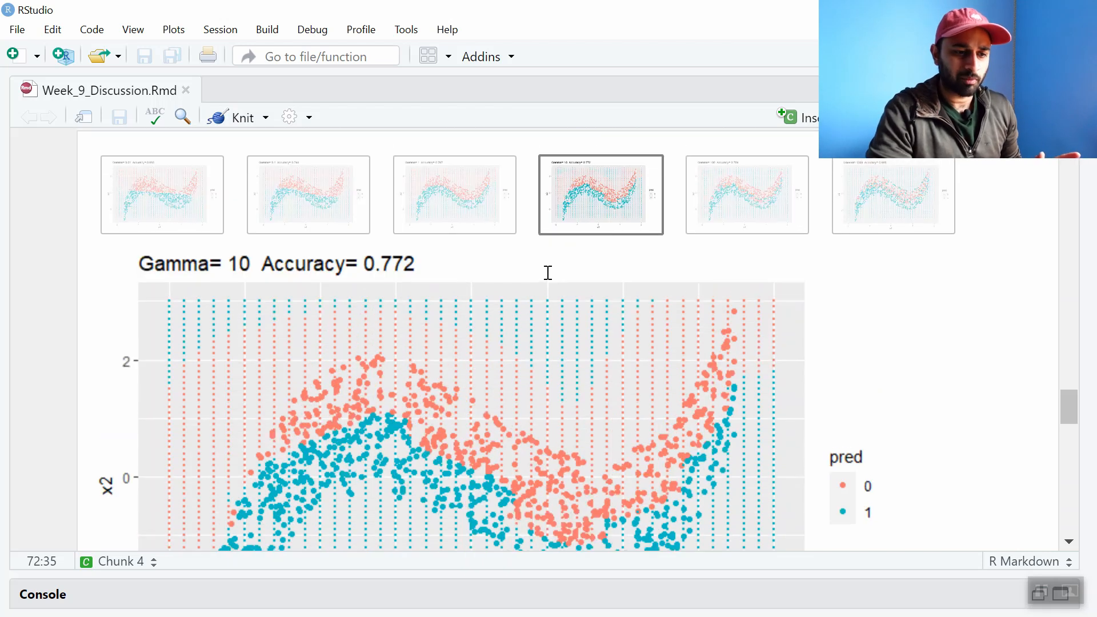
click(746, 194)
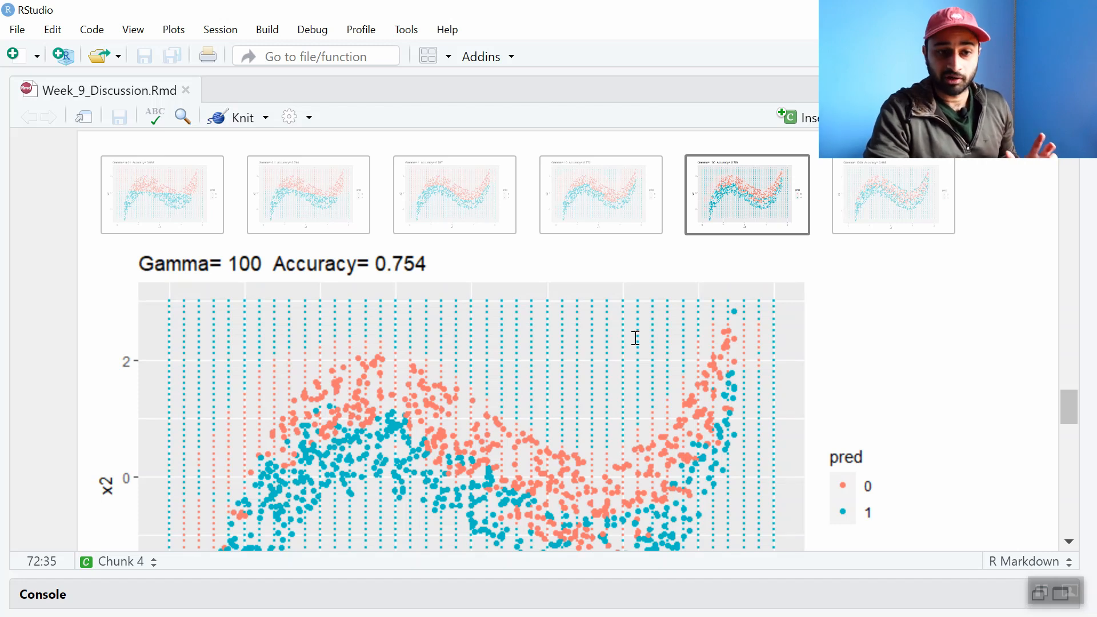
scroll(down, 3)
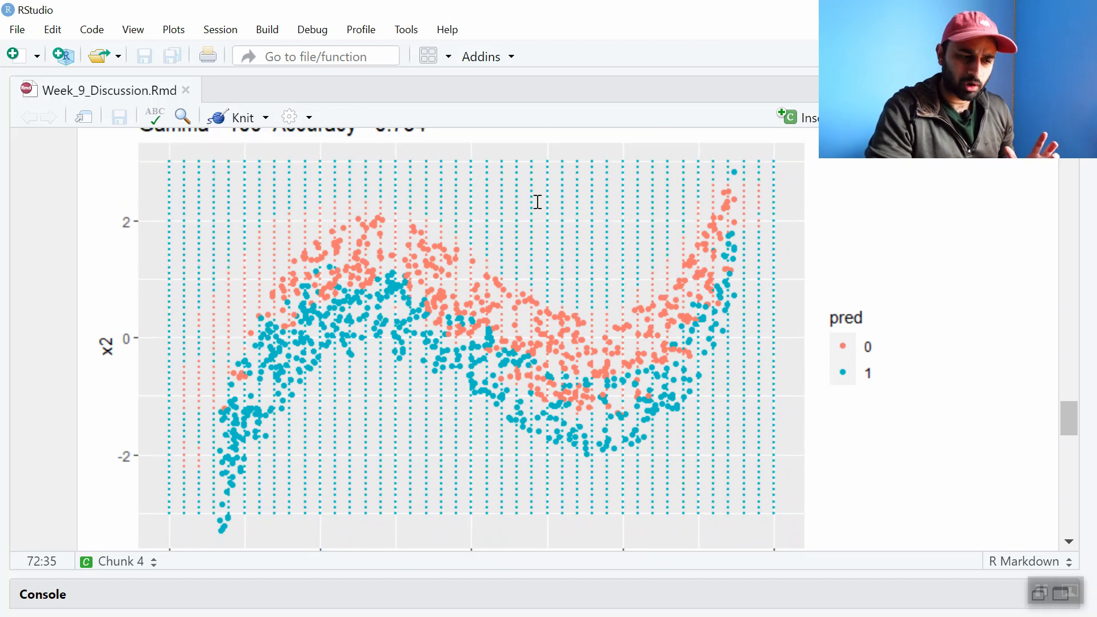
click(747, 292)
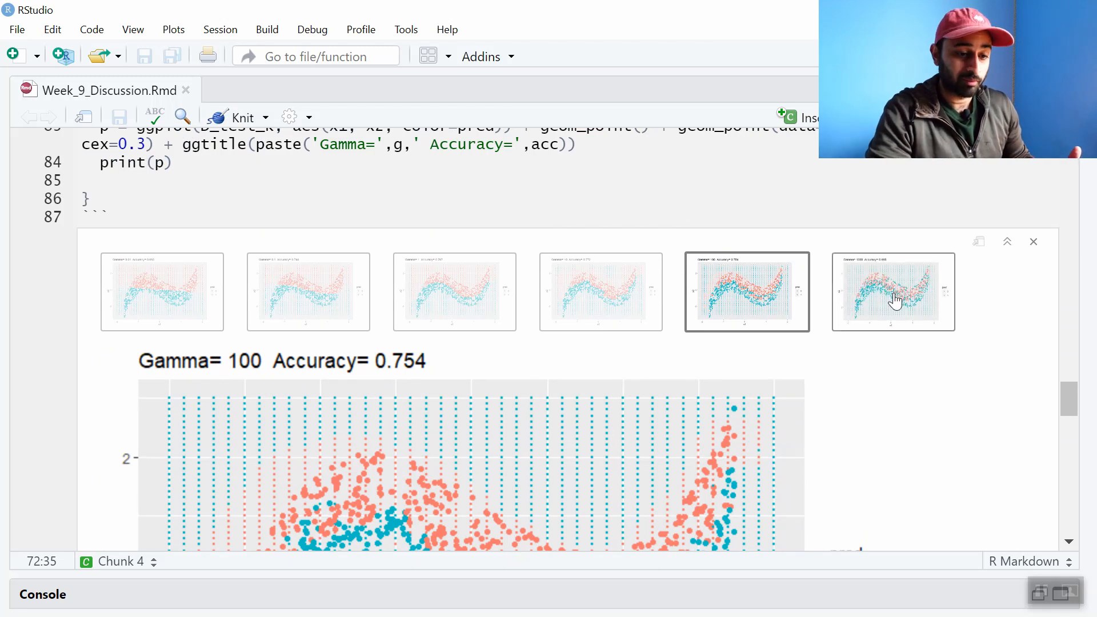
- Revisit the Gamma 0.1 (0.744) and Gamma 1 plots, ending on Gamma 10 (0.772)
click(892, 292)
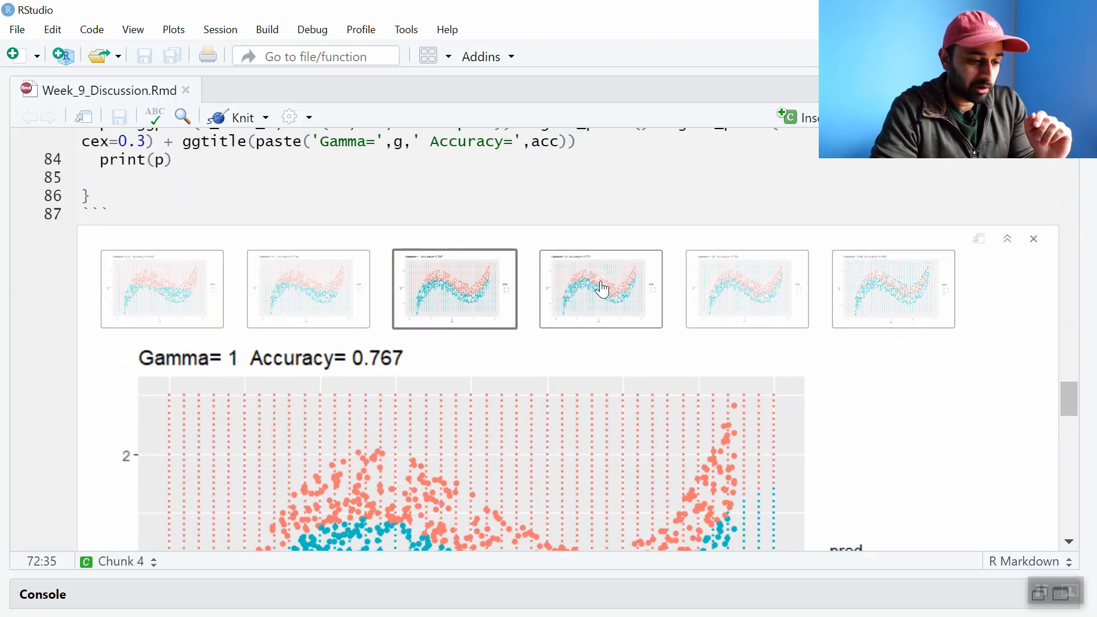
click(308, 289)
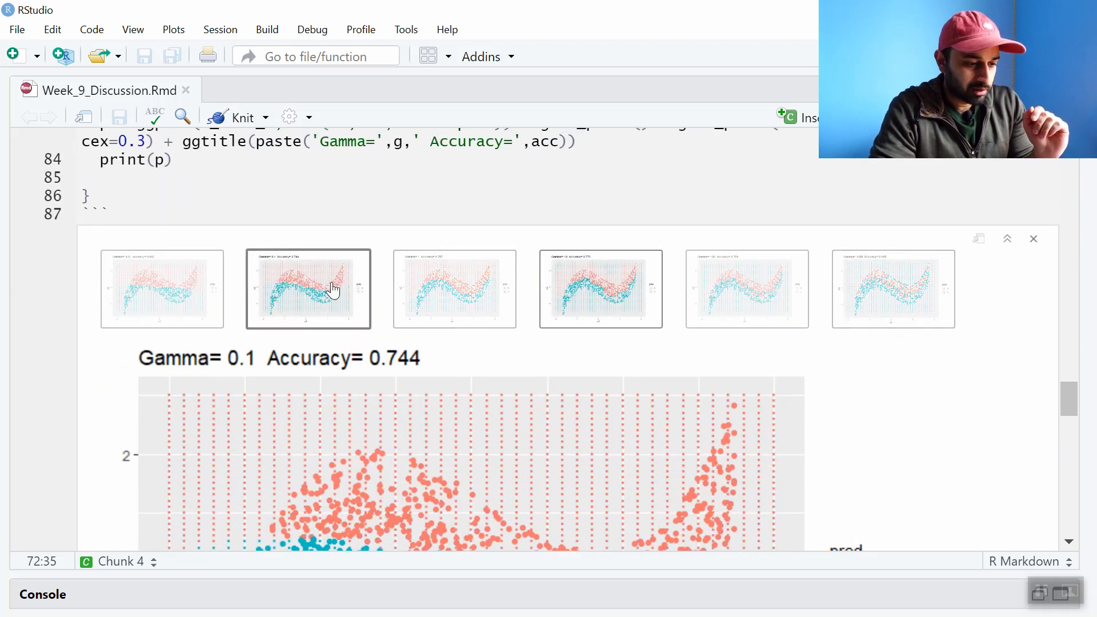
click(454, 289)
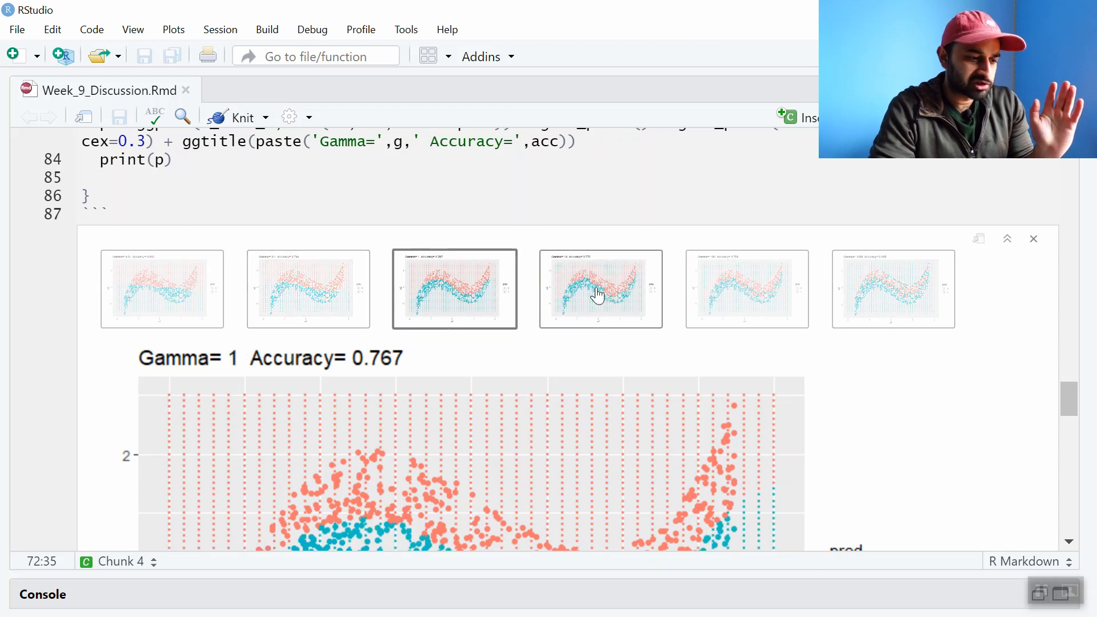
click(600, 289)
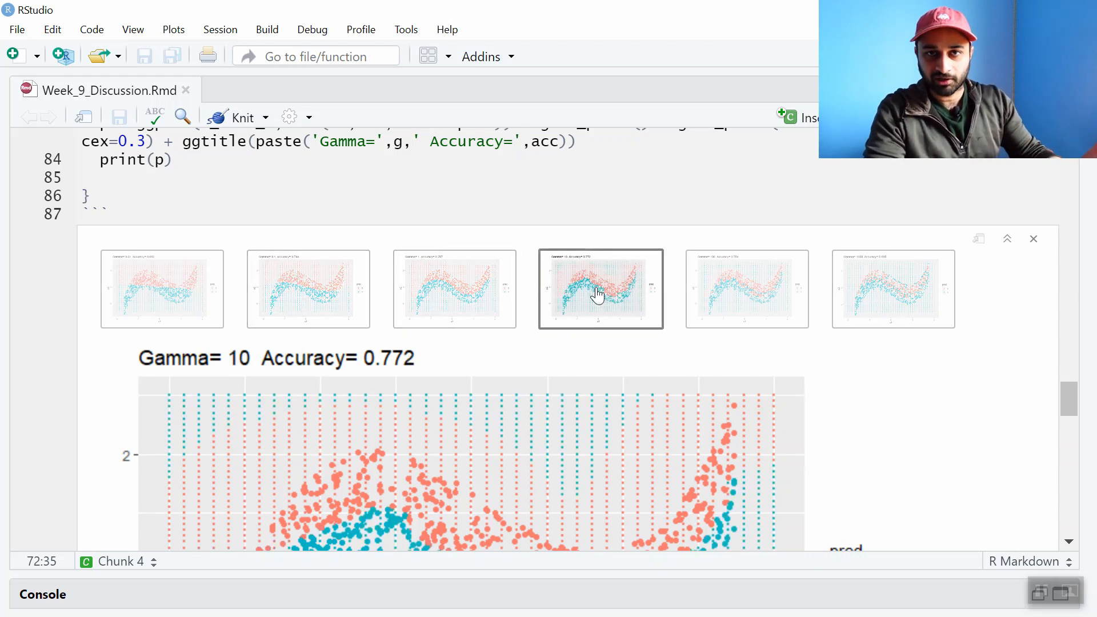
- Scroll down to the Effect of Cost on Result chunk looping costs 0.01 to 1000000
scroll(down, 3)
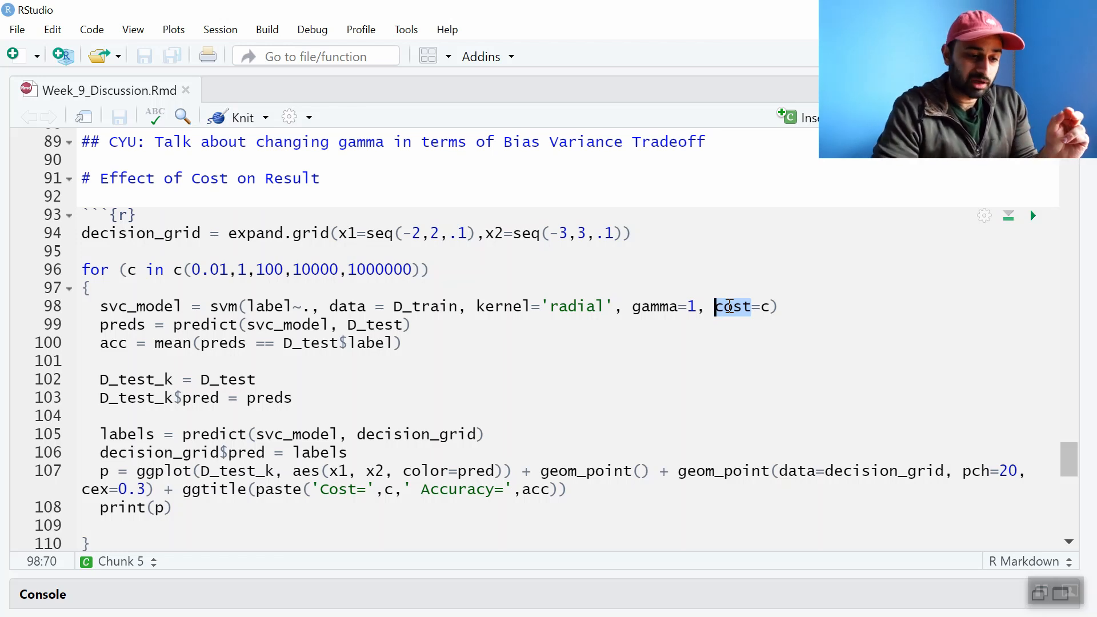
mouse_move(189, 270)
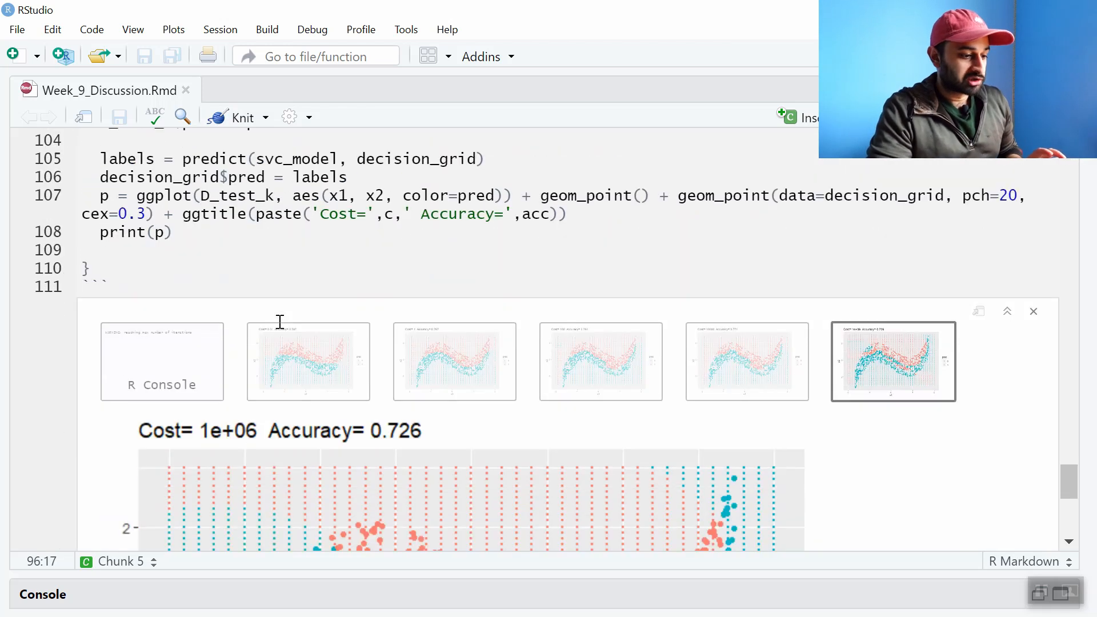
- View the Cost 0.01 plot (0.747), then switch to the Cost 1 plot (0.767)
click(308, 361)
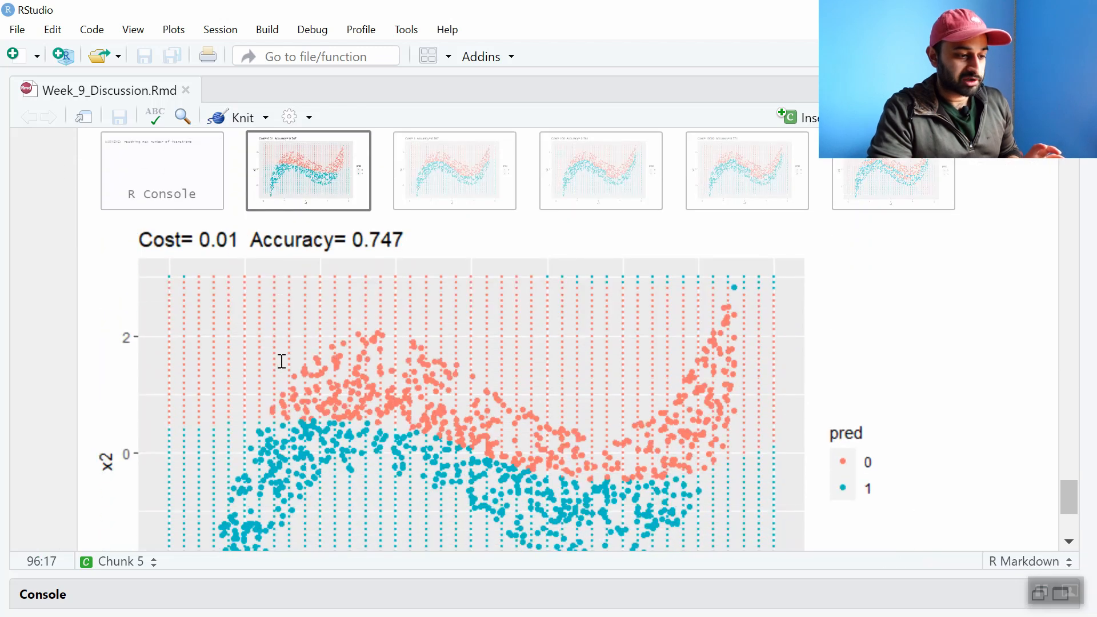
scroll(down, 3)
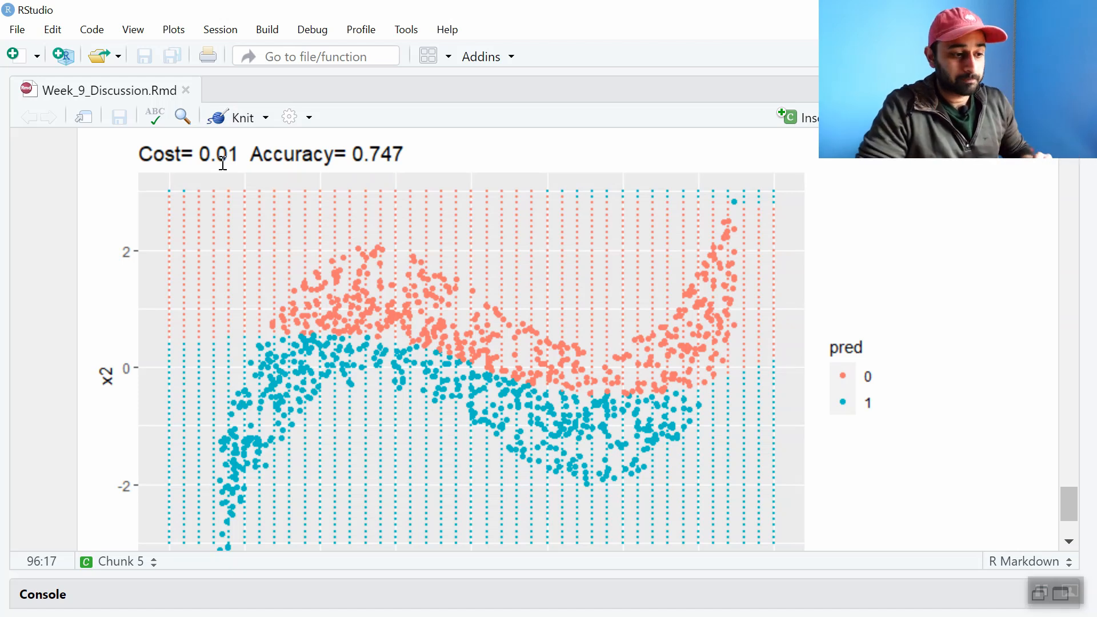
click(454, 307)
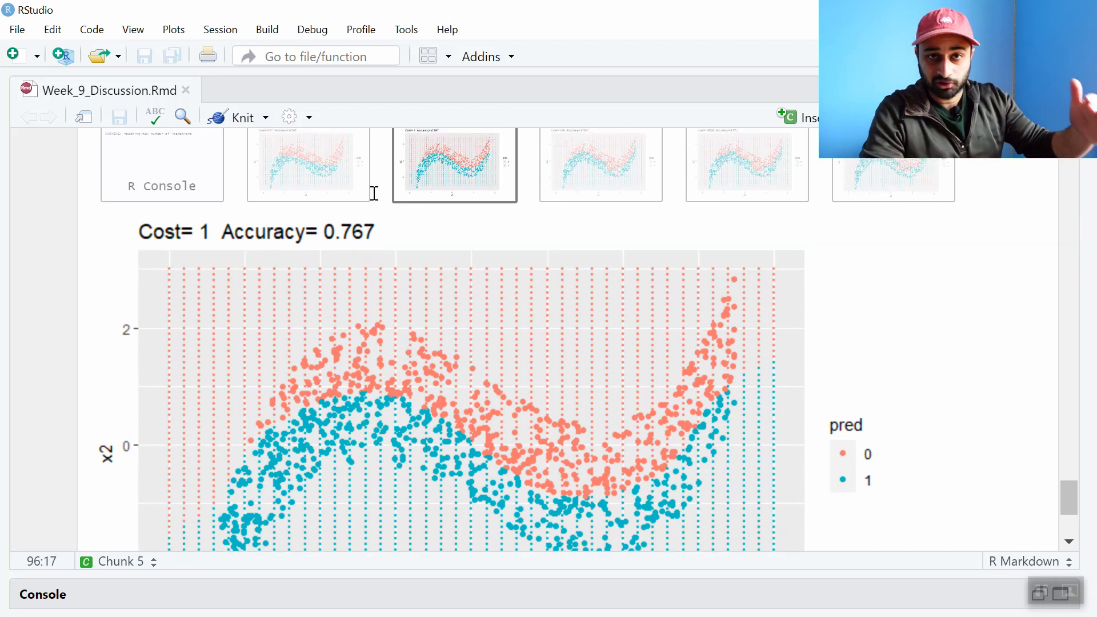
mouse_move(526, 247)
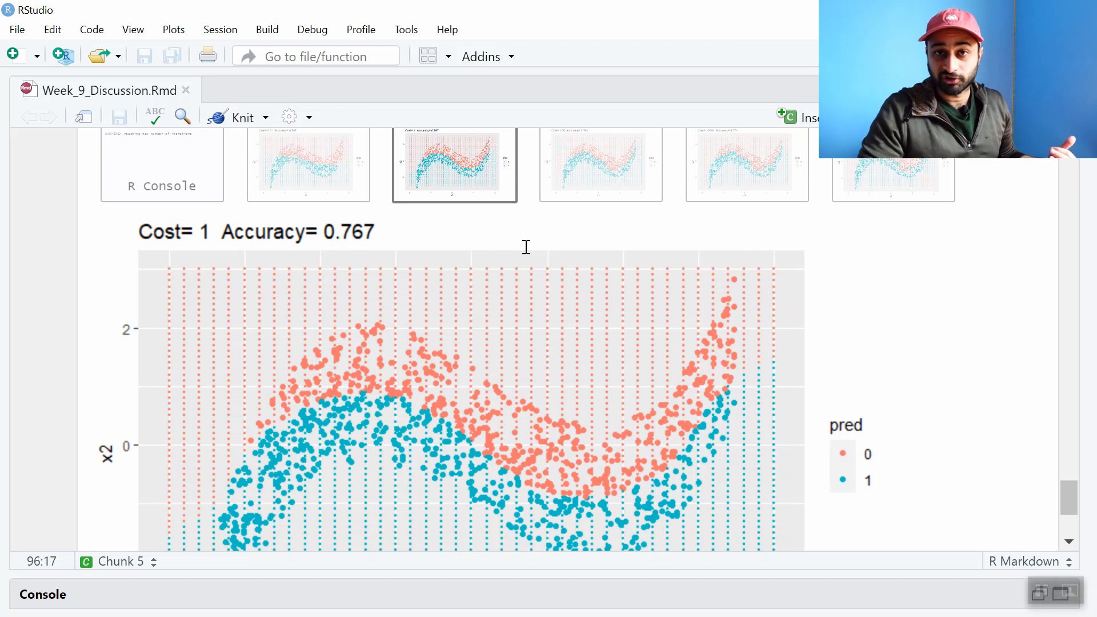
mouse_move(614, 161)
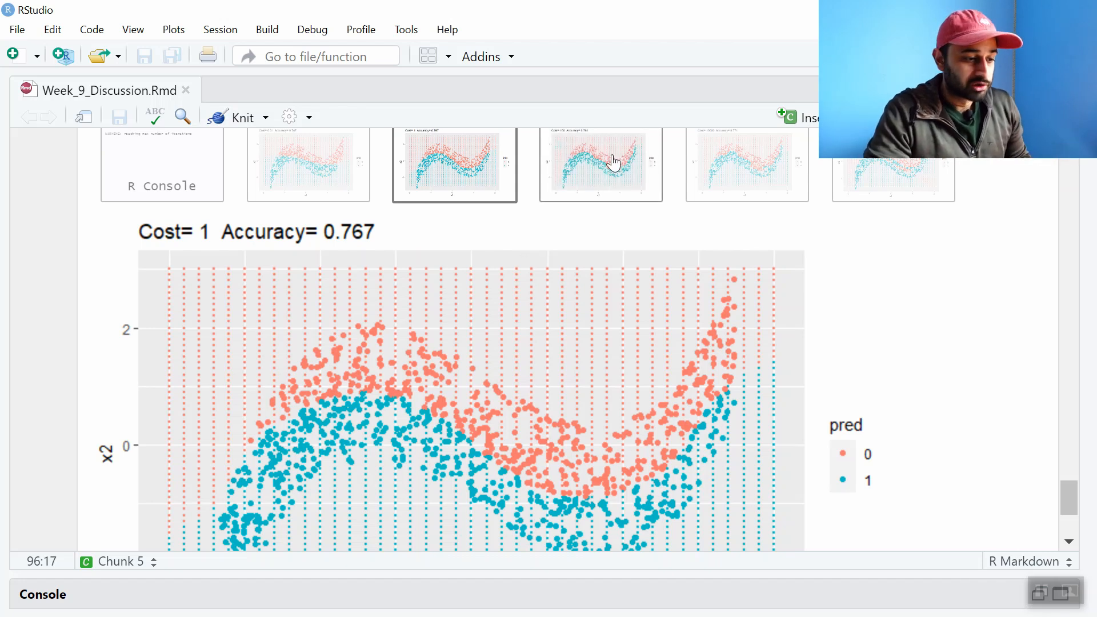
click(599, 164)
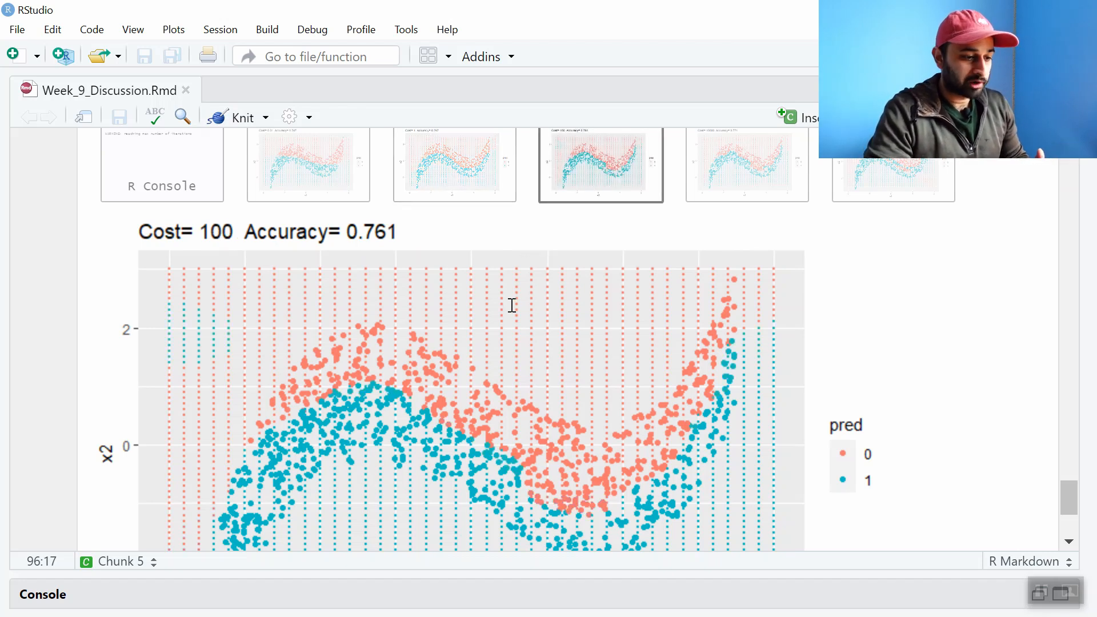
scroll(down, 3)
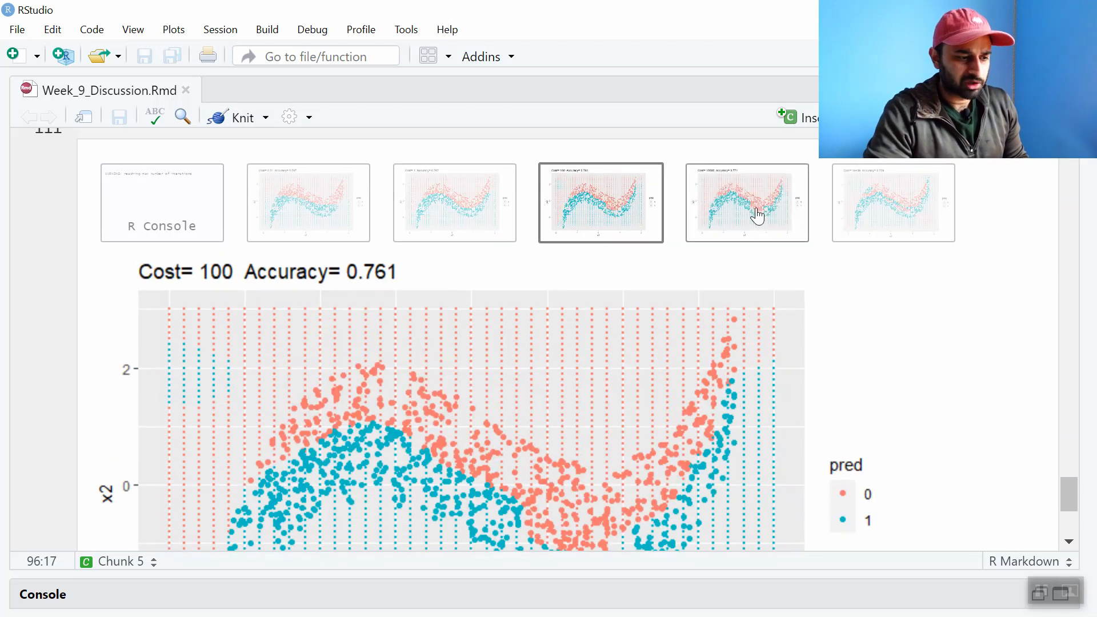
scroll(down, 3)
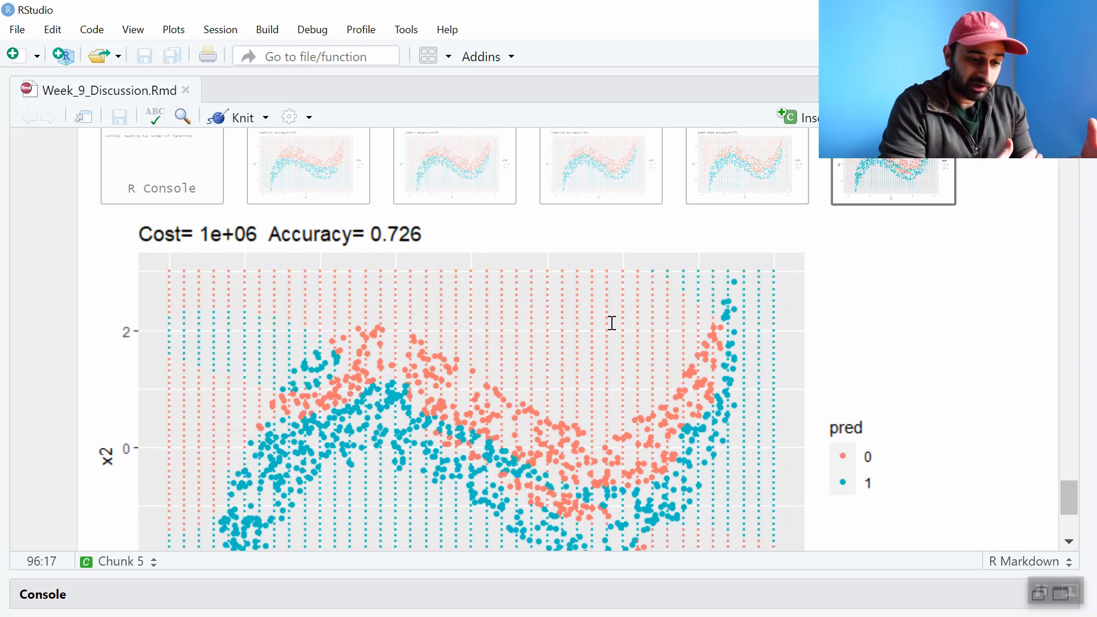
scroll(down, 3)
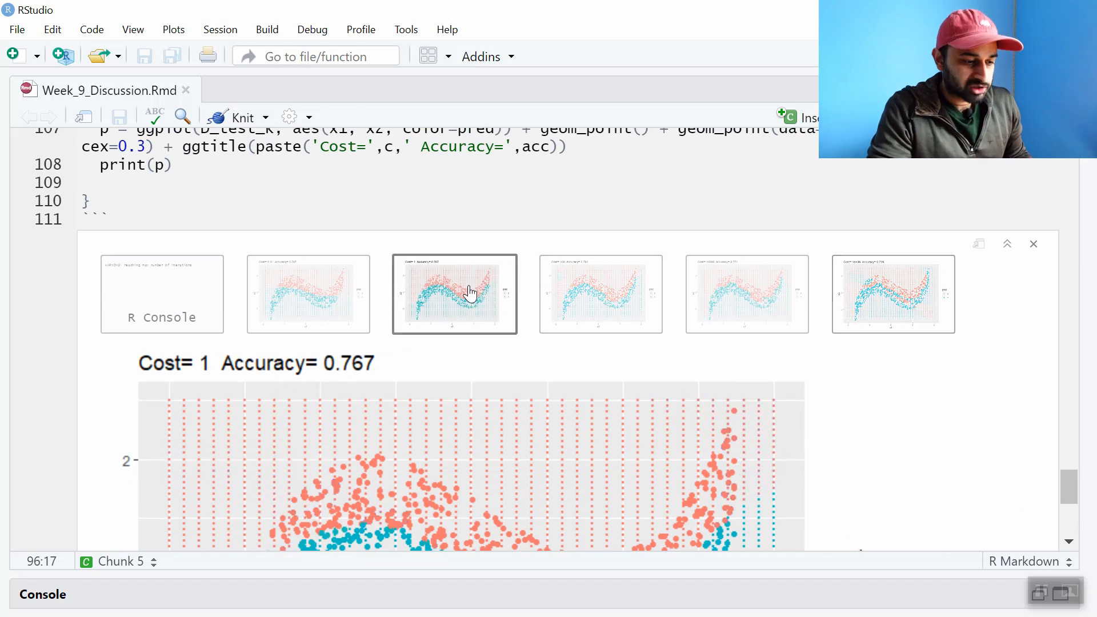
- Revisit the Cost 100 and Cost 1 plots, ending on Cost 0.01 (0.747)
click(599, 294)
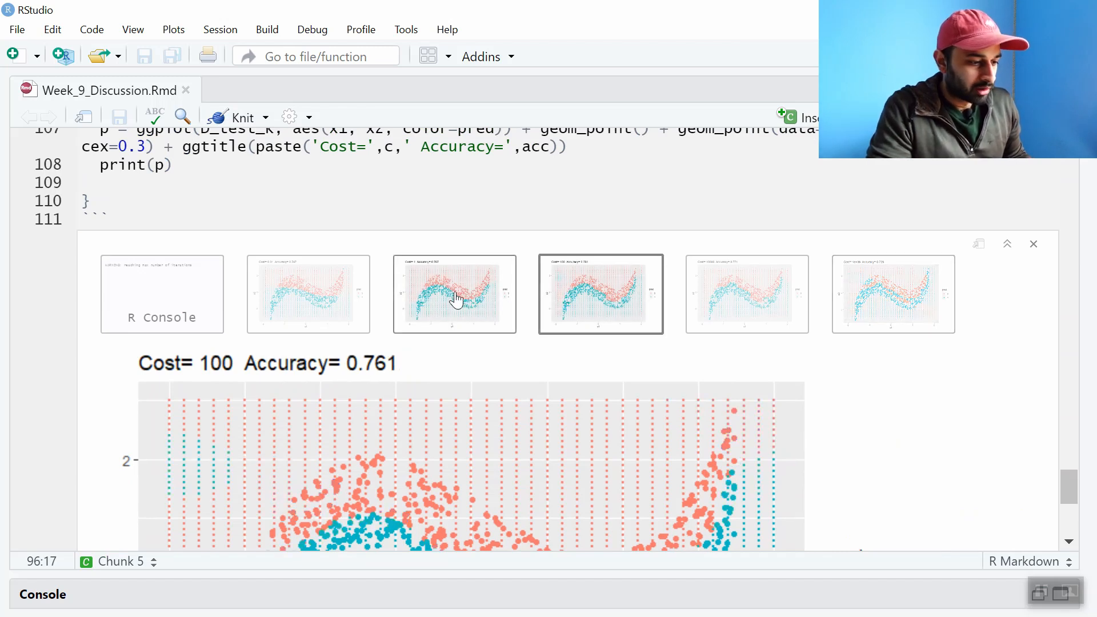
click(454, 293)
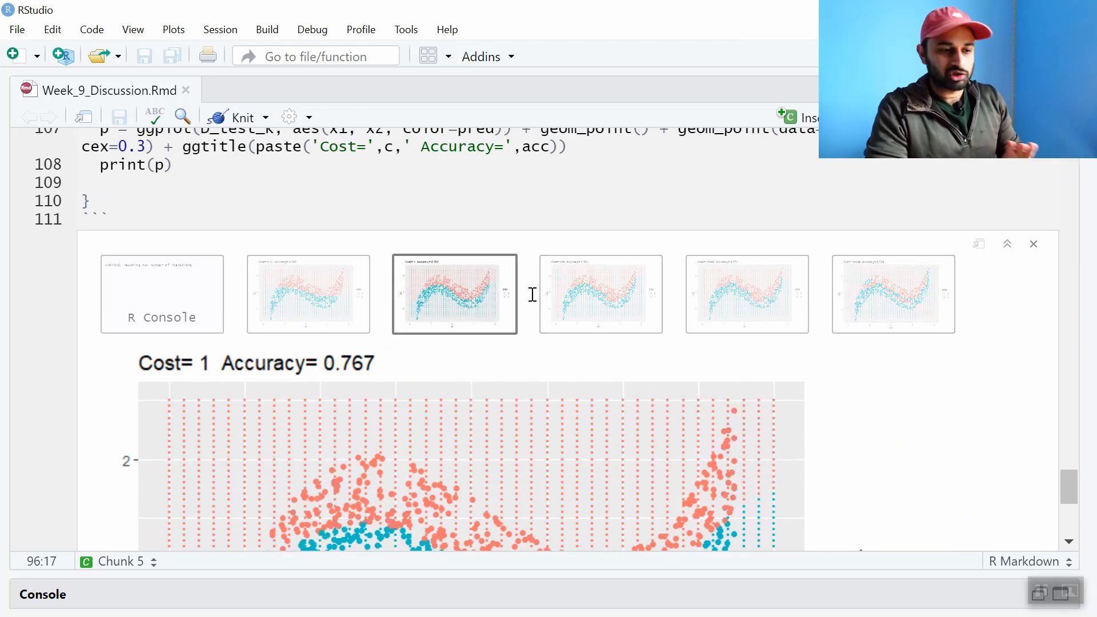
click(308, 294)
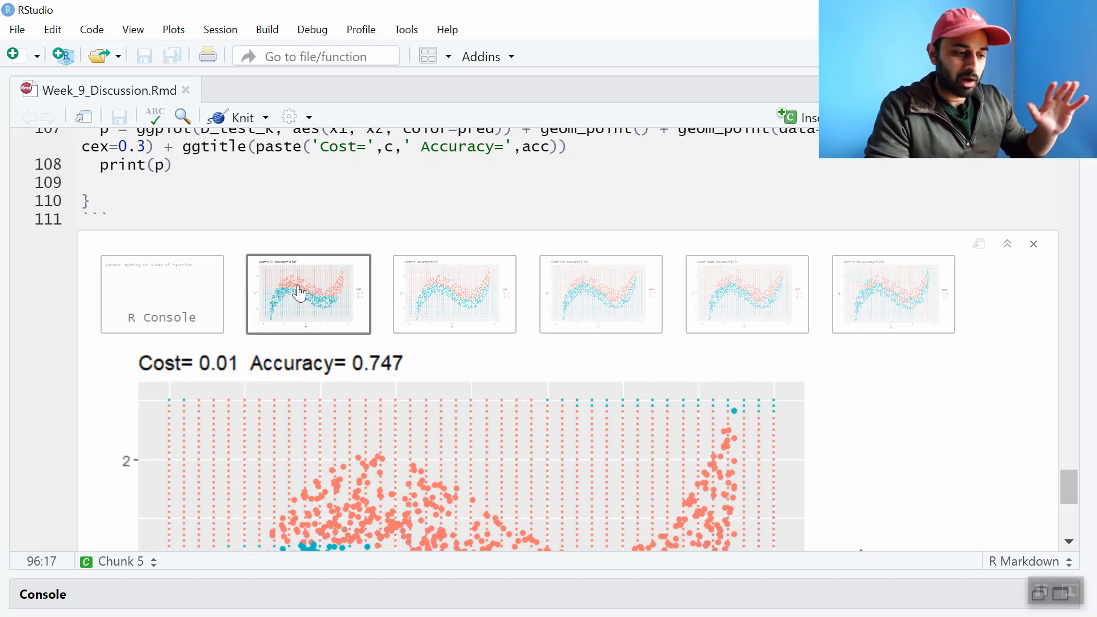